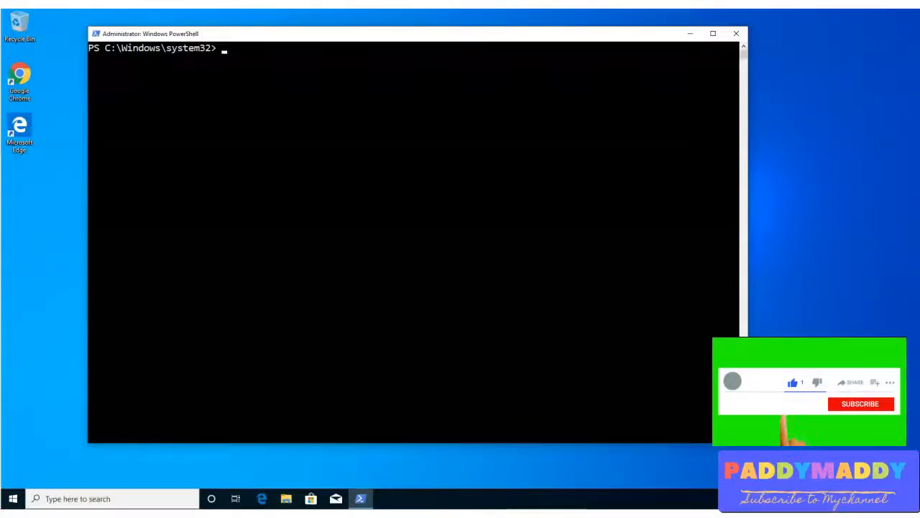
- Run Get-Help and read the whole Help System overview down to the Update-Help section and examples
left_click(860, 403)
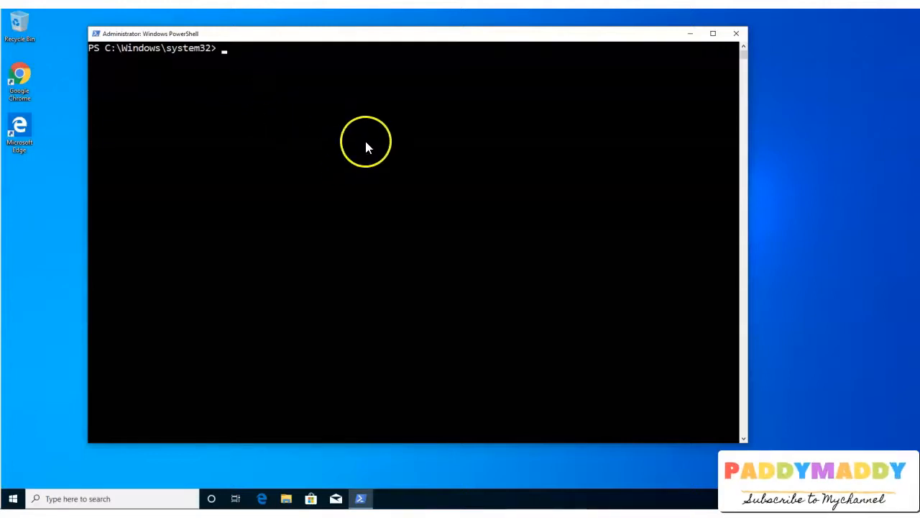
type("Get-Help")
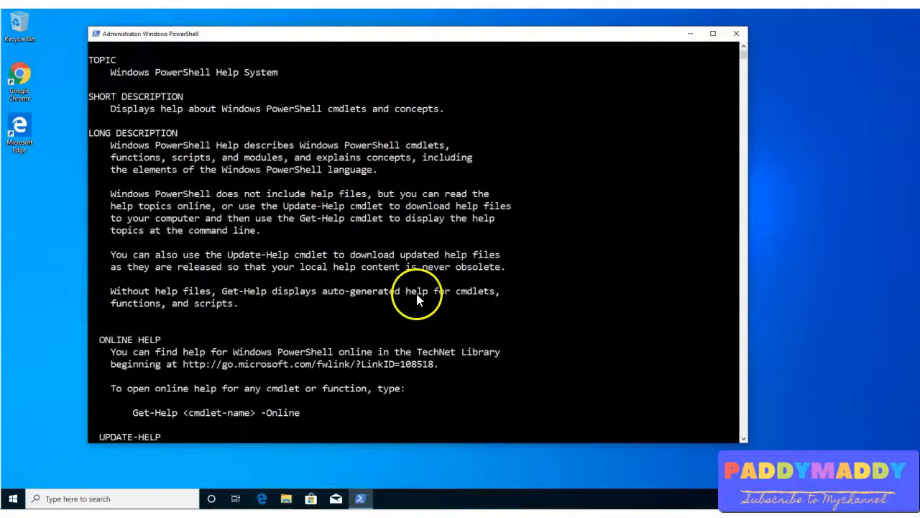
scroll("down", 3)
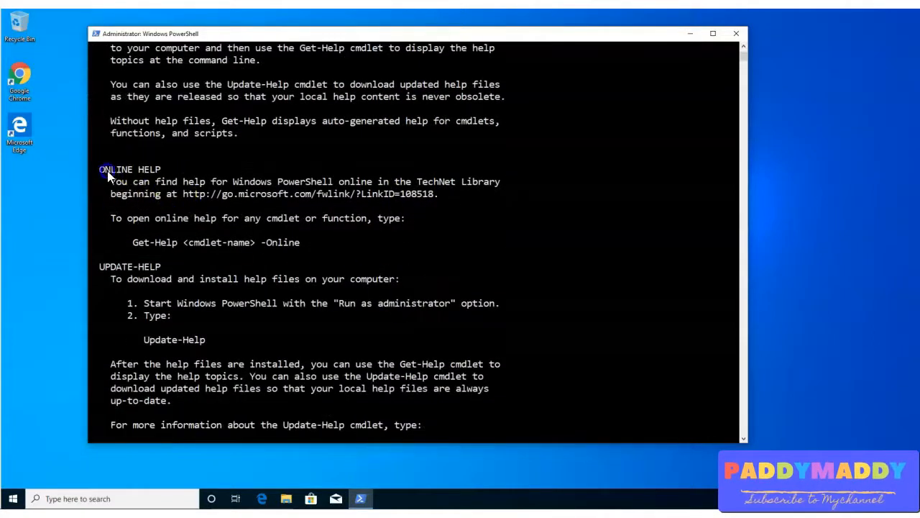
scroll("down", 3)
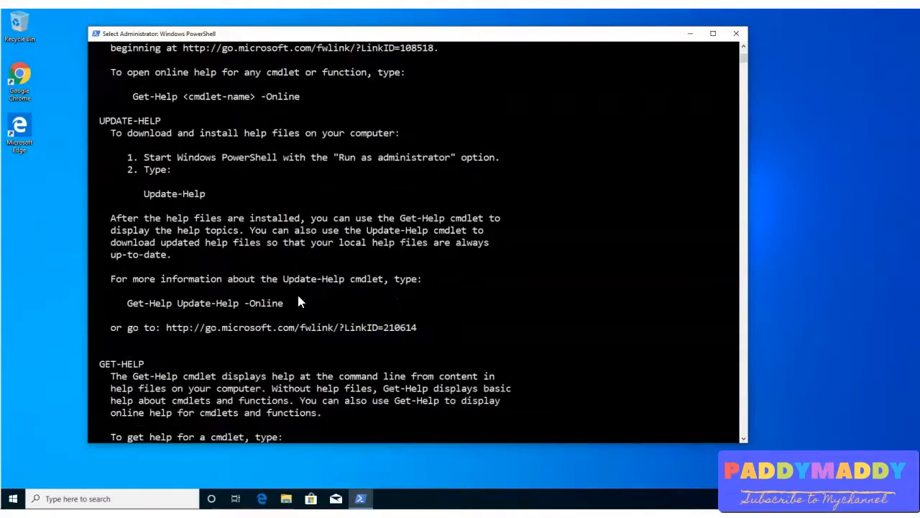
scroll("down", 3)
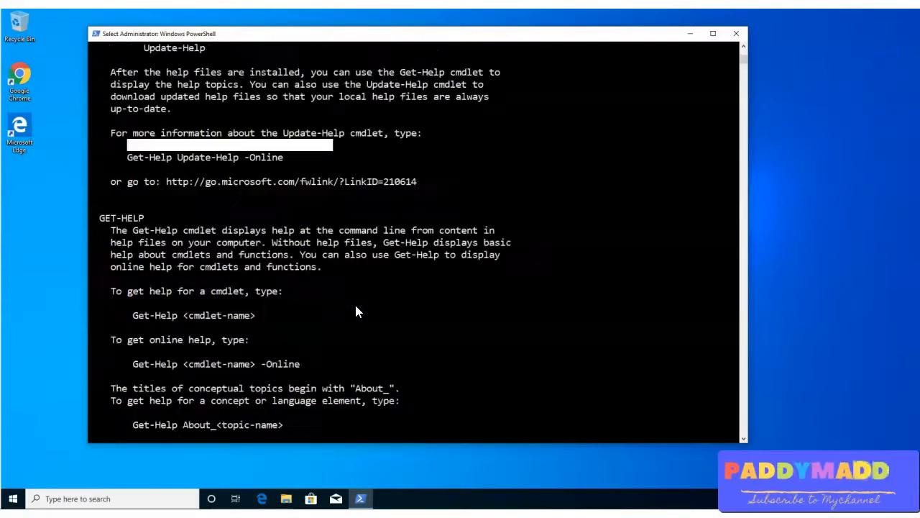
scroll("down", 3)
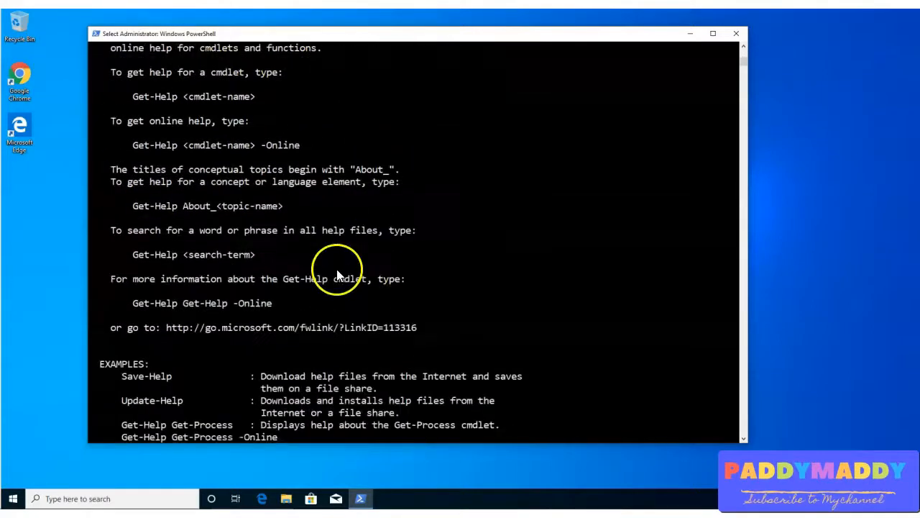
scroll("down", 3)
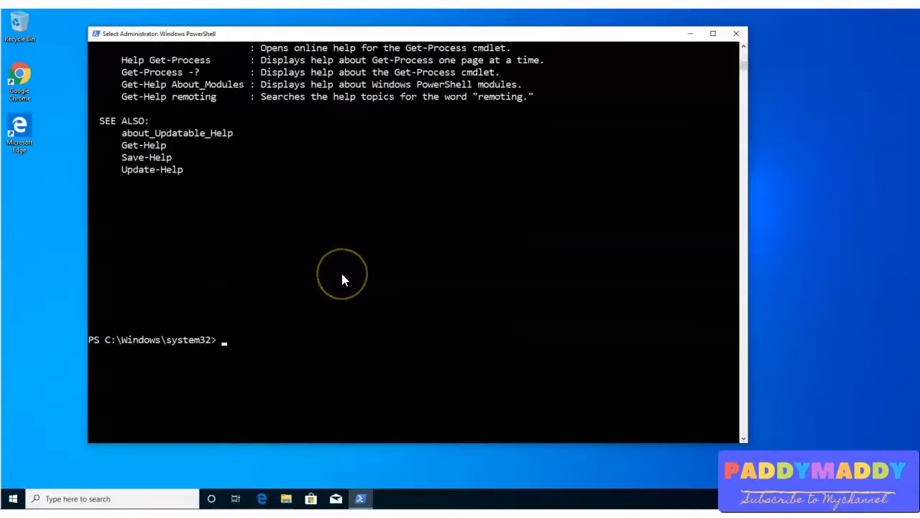
- Run Get-Help ls and highlight the Get-ChildItem name and its files-and-folders synopsis
type("Get-Help")
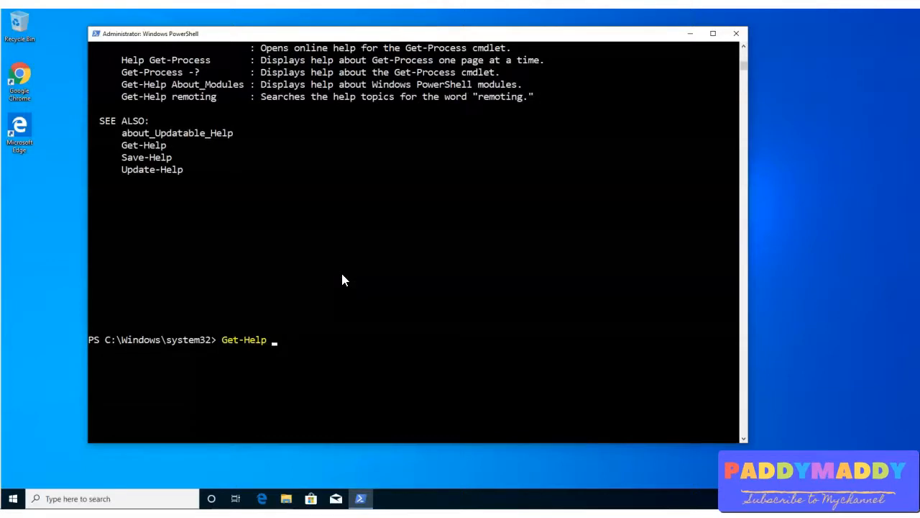
type("ls")
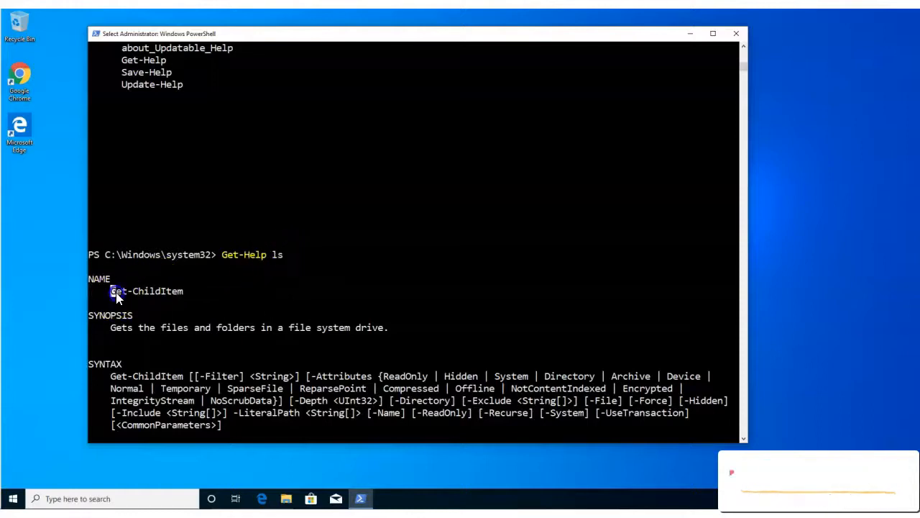
left_click_drag(115, 291, 184, 291)
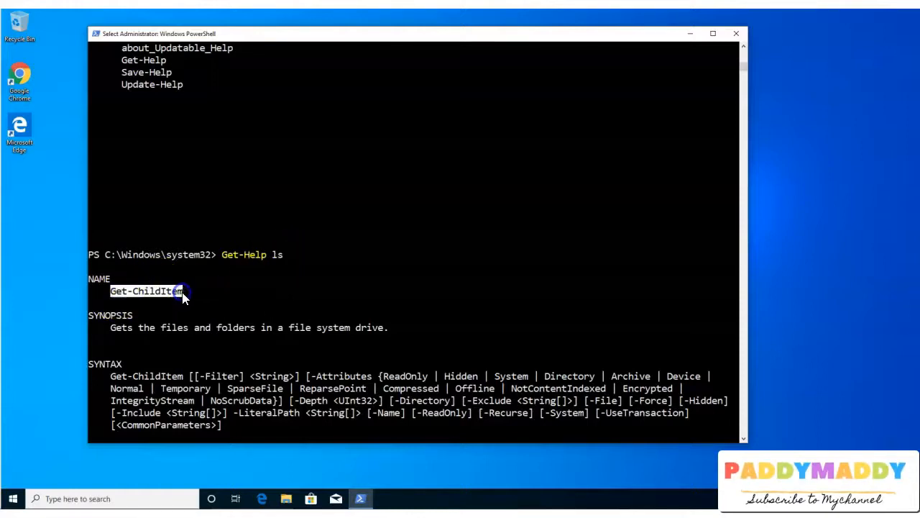
scroll("down", 3)
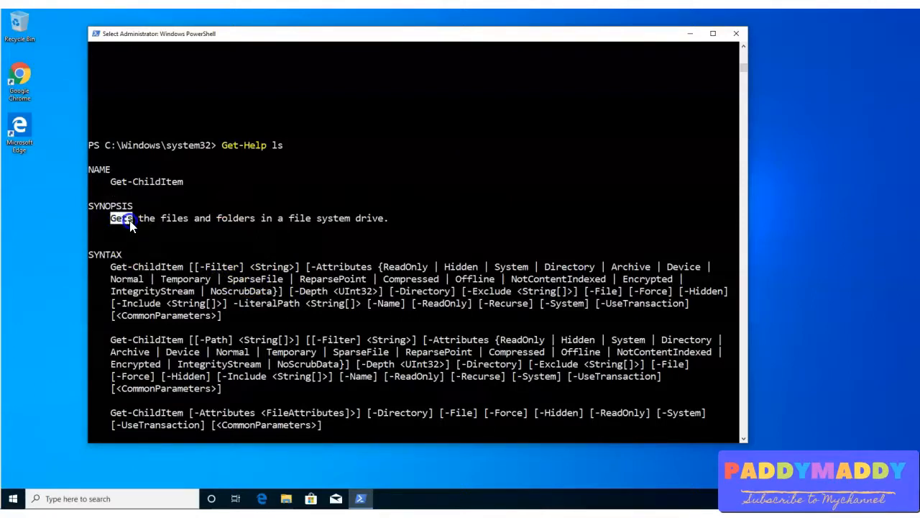
left_click_drag(123, 219, 280, 218)
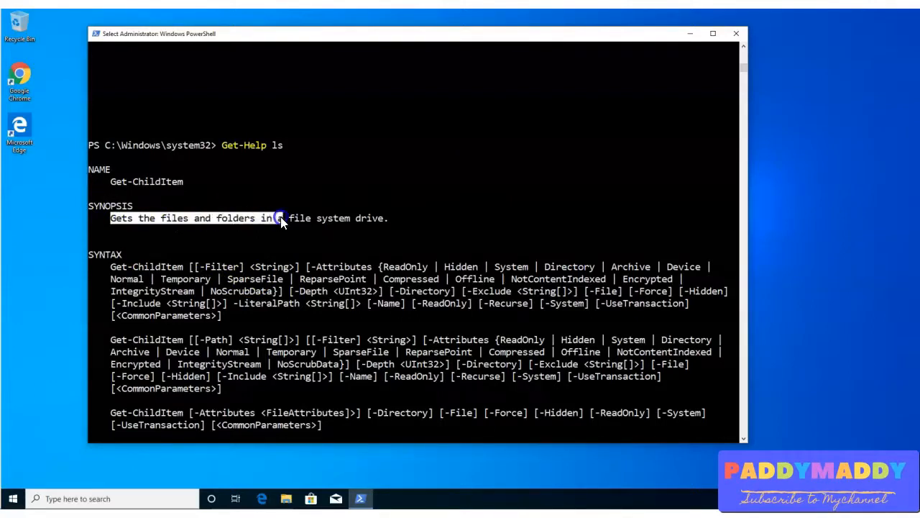
scroll("down", 3)
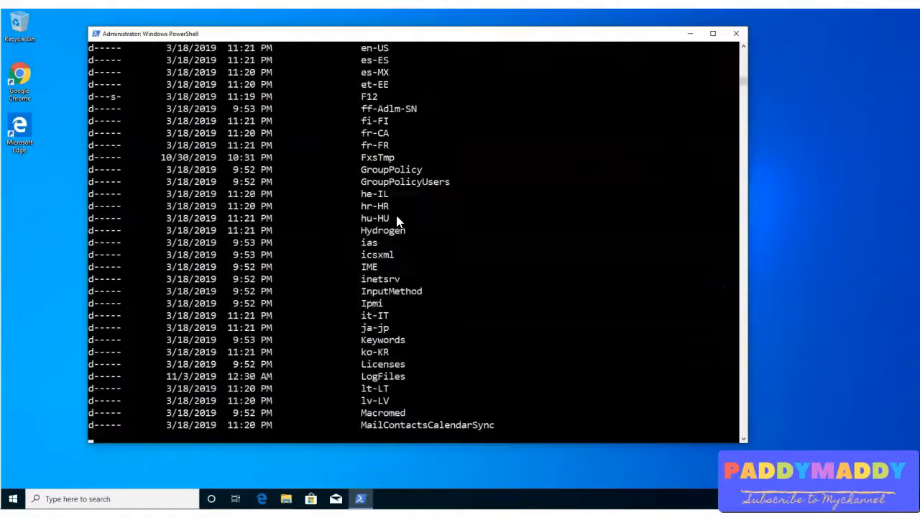
- Run Get-Help dis to list matching Disable-, Disconnect- and Dismount- cmdlets with synopses
scroll("down", 3)
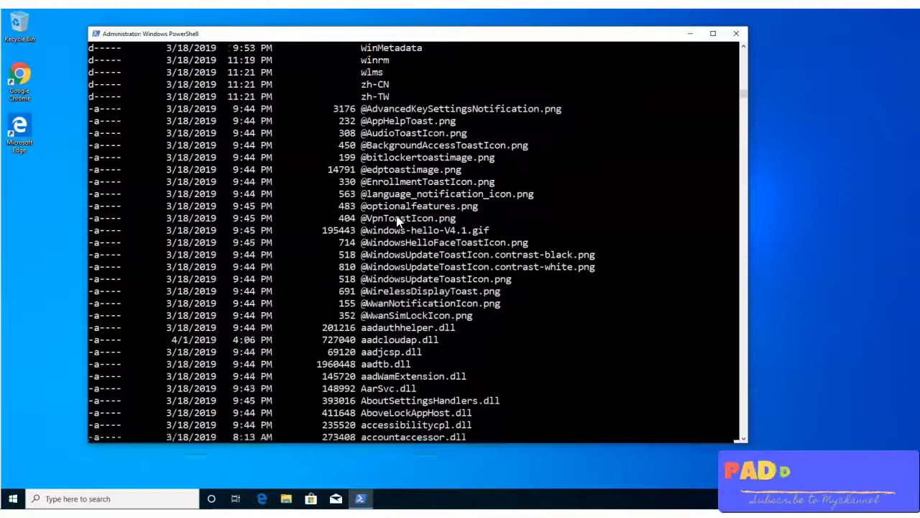
type("Get-Help ls")
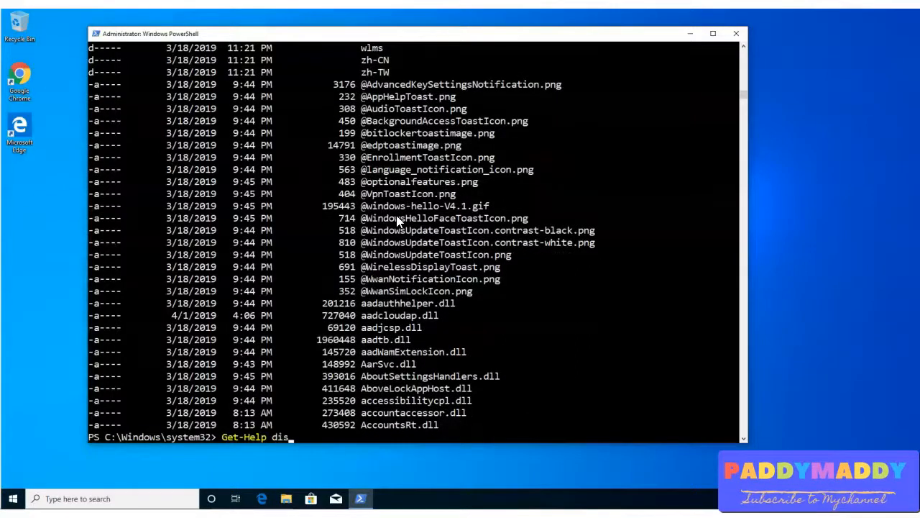
key("enter")
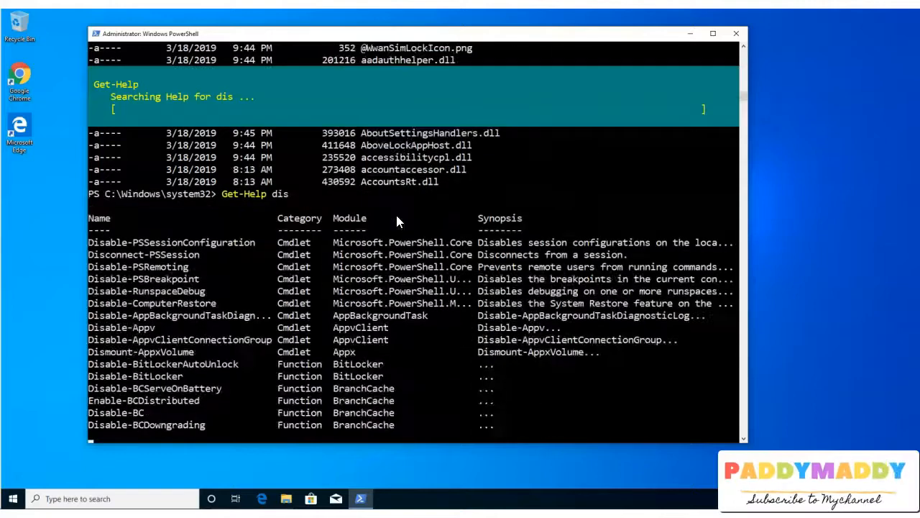
scroll("down", 3)
type("Get-Help ")
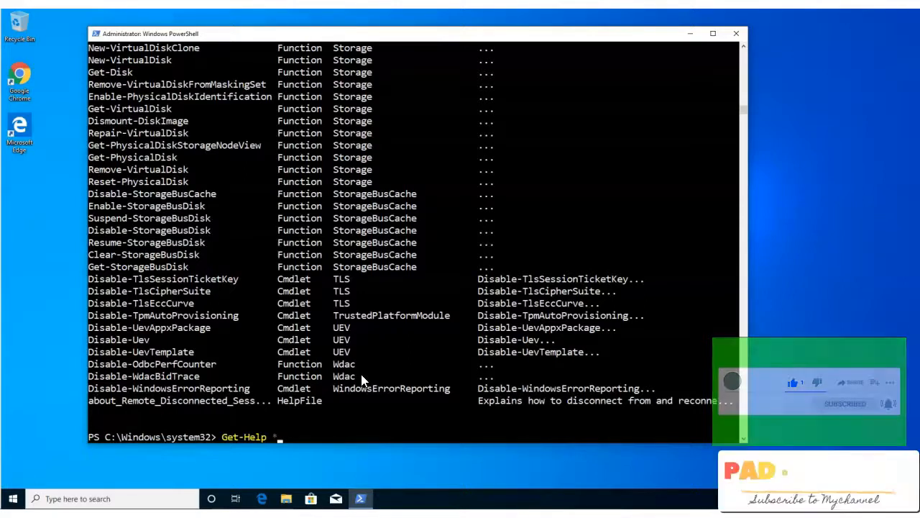
- Run Get-Help *service* and highlight result names such as Get-Service
type("*servi")
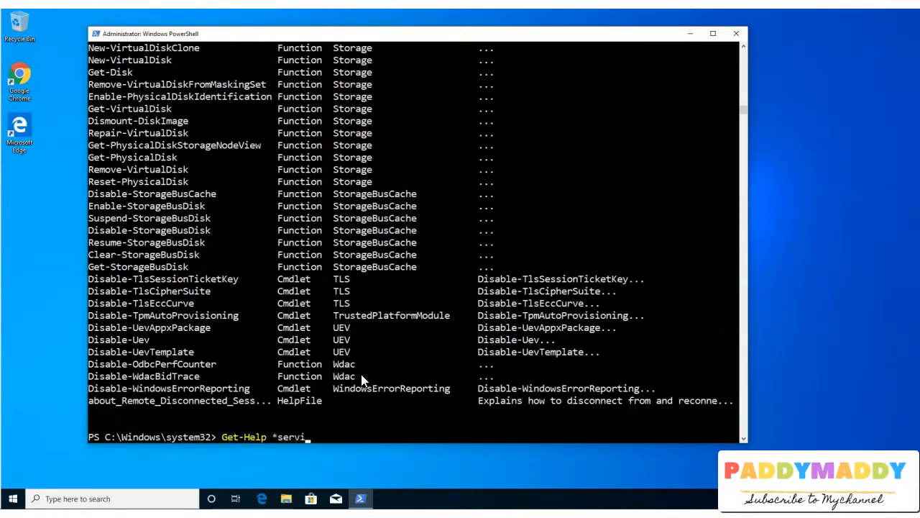
type("ce")
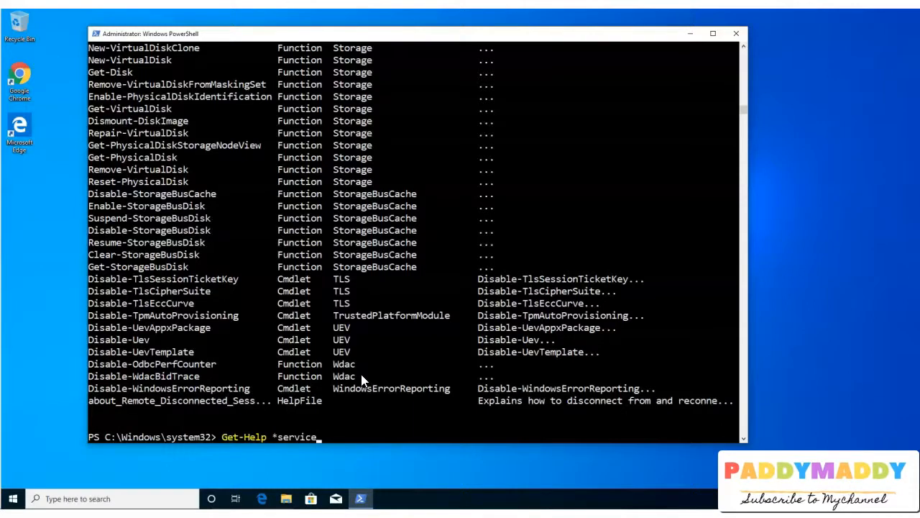
key("enter")
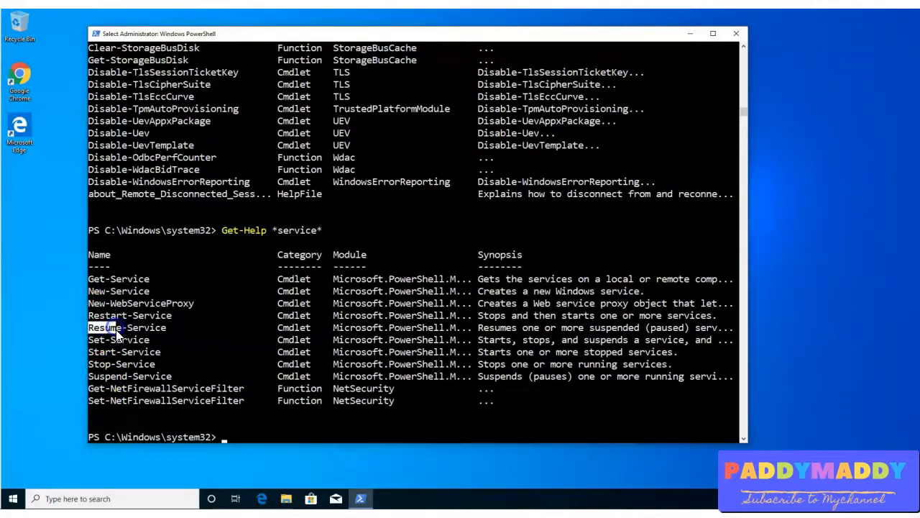
double_click(129, 279)
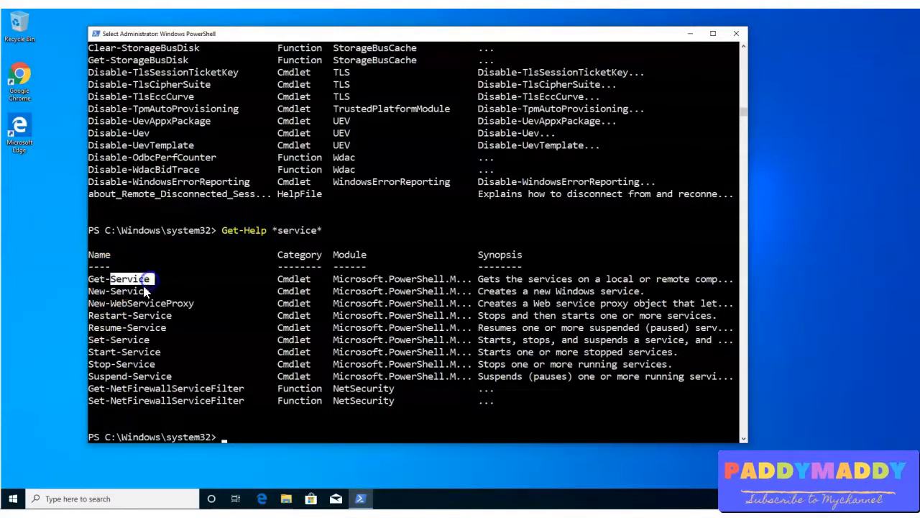
mouse_move(256, 269)
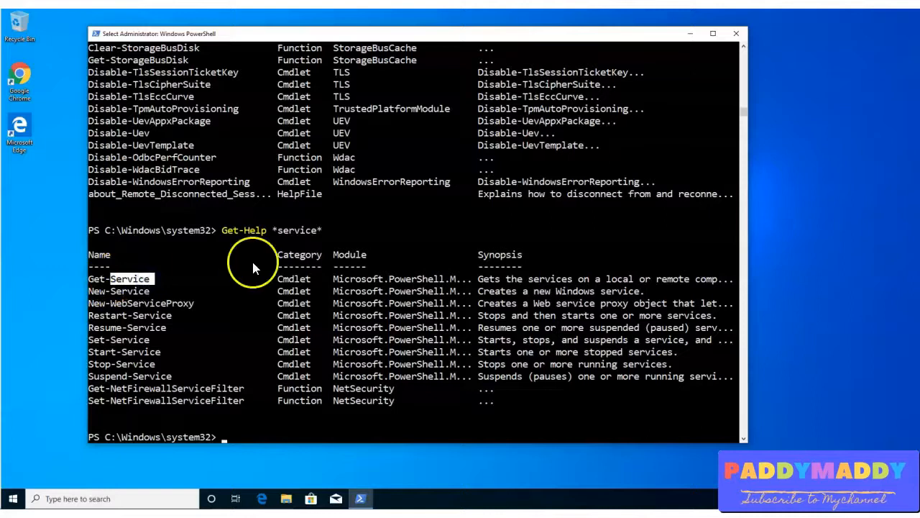
double_click(296, 230)
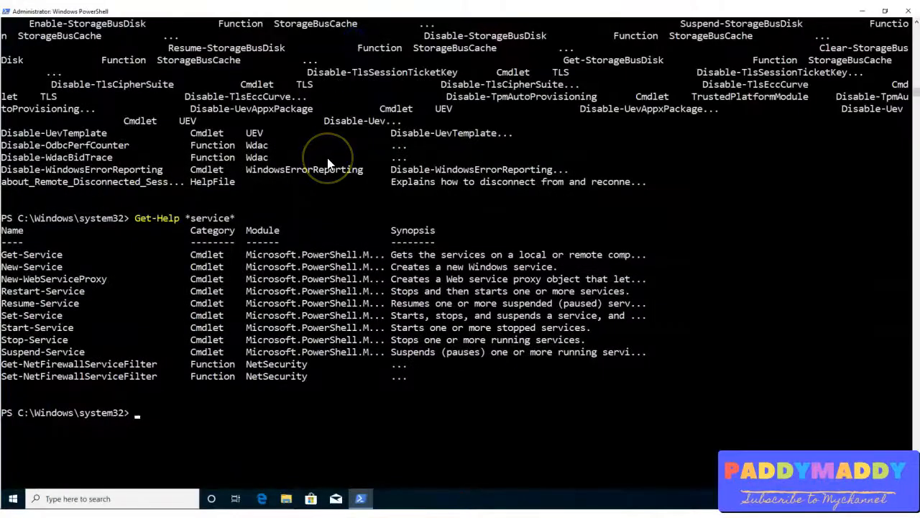
- Run Get-Help *process* to list process commands, then begin the *firewall* search
type("Get-Help *service*")
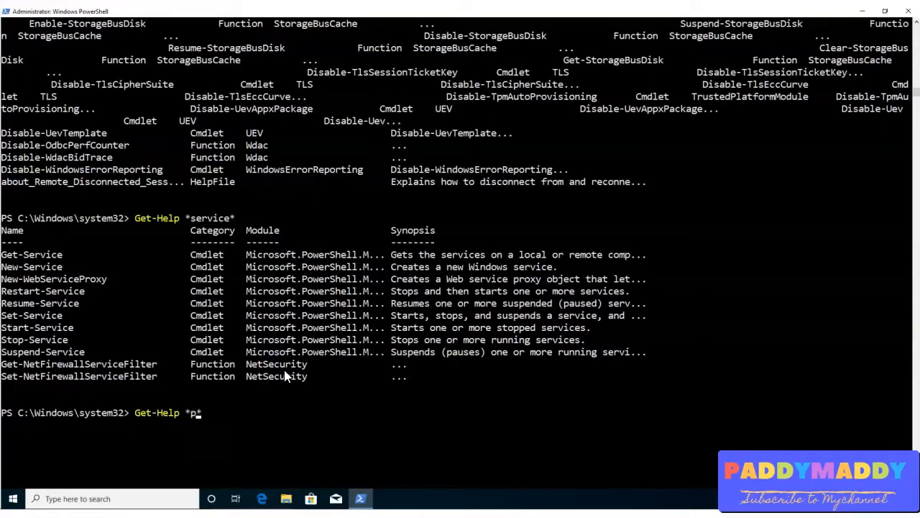
type("roce")
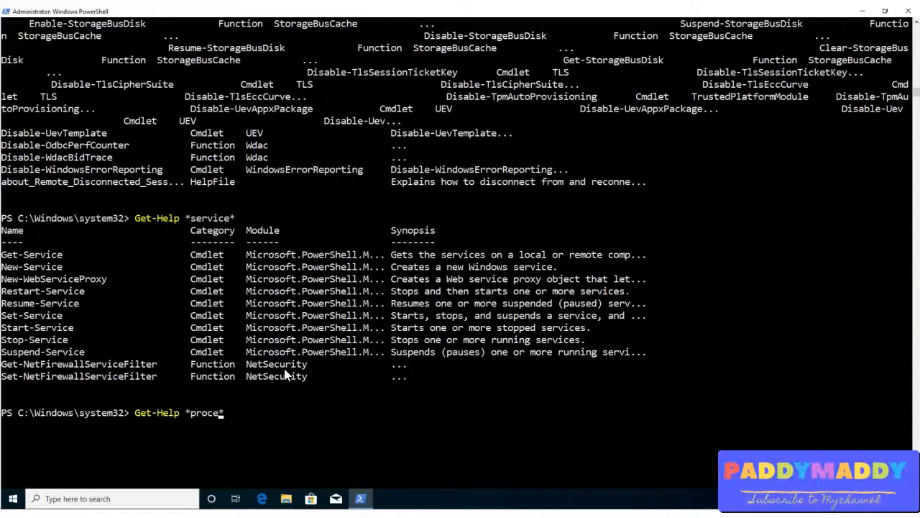
key("Enter")
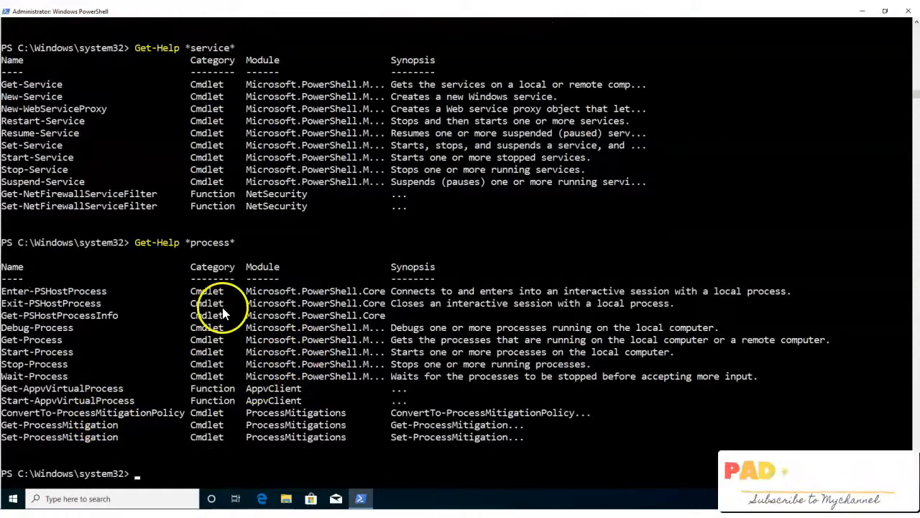
type("Get-Help *process*")
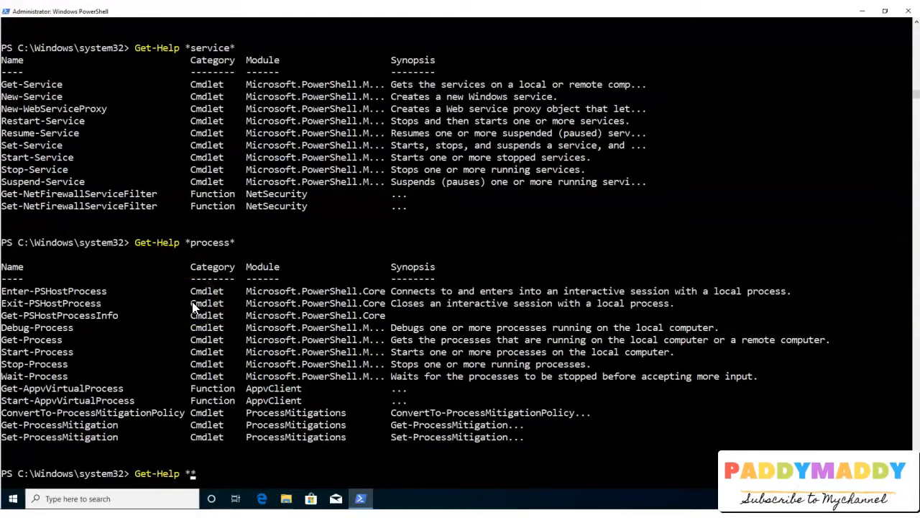
type("firewall*")
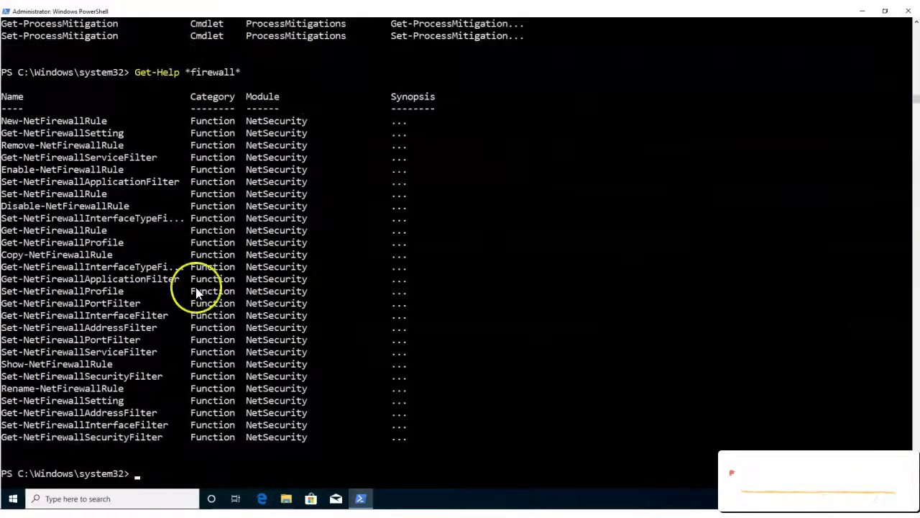
- Highlight firewall command names such as New-NetFirewallRule and run Get-NetFirewallSetting
double_click(69, 120)
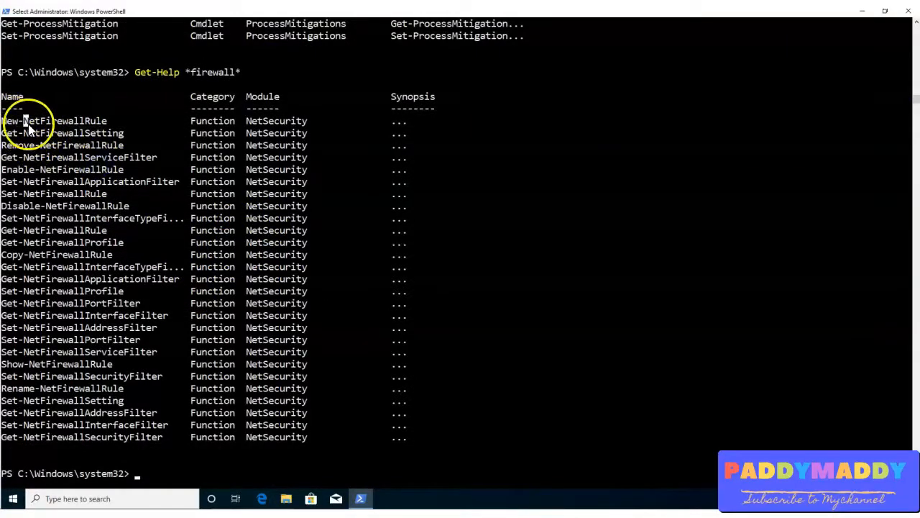
double_click(55, 120)
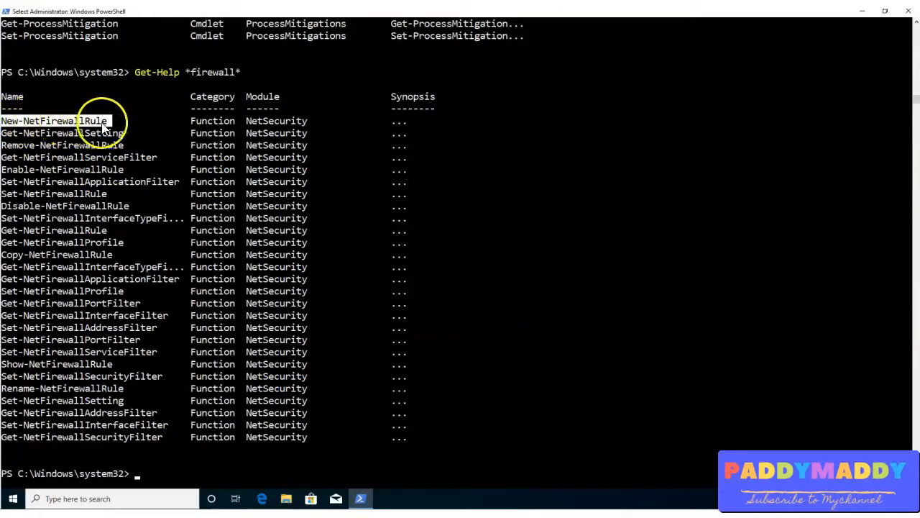
mouse_move(29, 143)
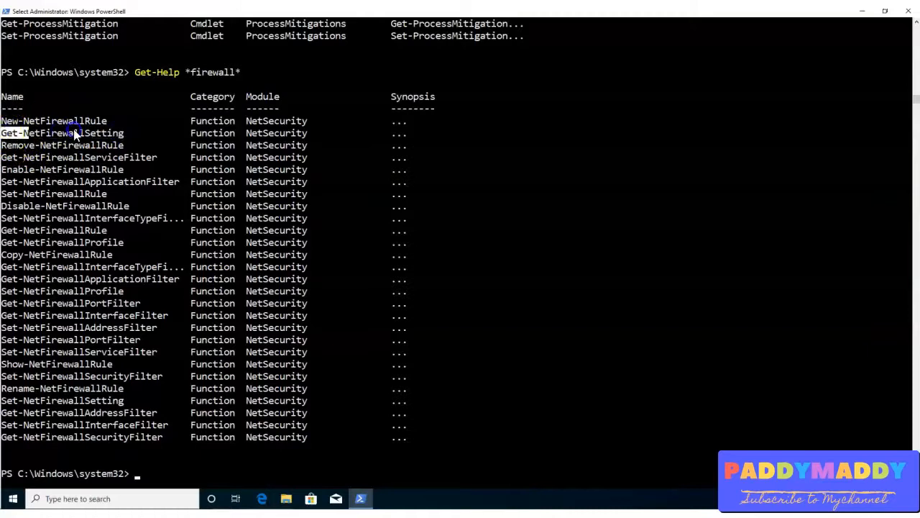
type("Get-NetFirewallSetting")
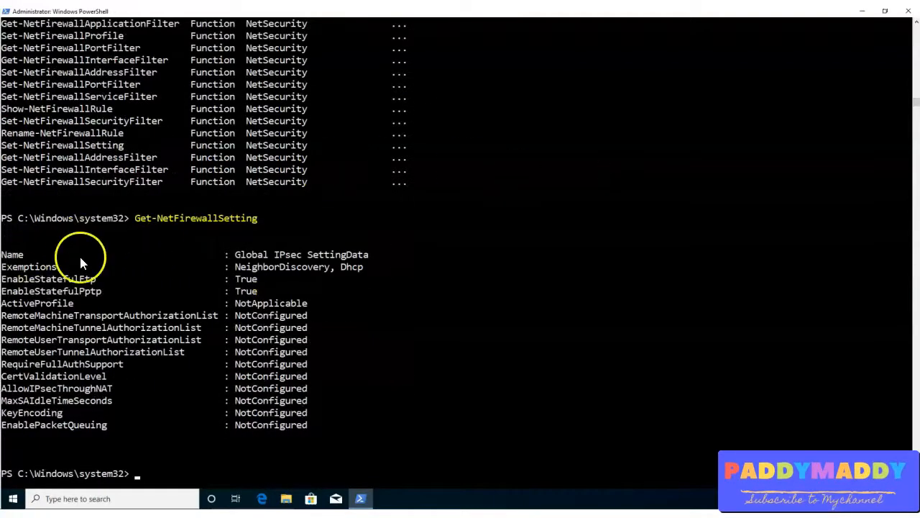
- Highlight the global firewall settings output, then search help for network commands with Get-Help *network*
left_click_drag(235, 254, 367, 254)
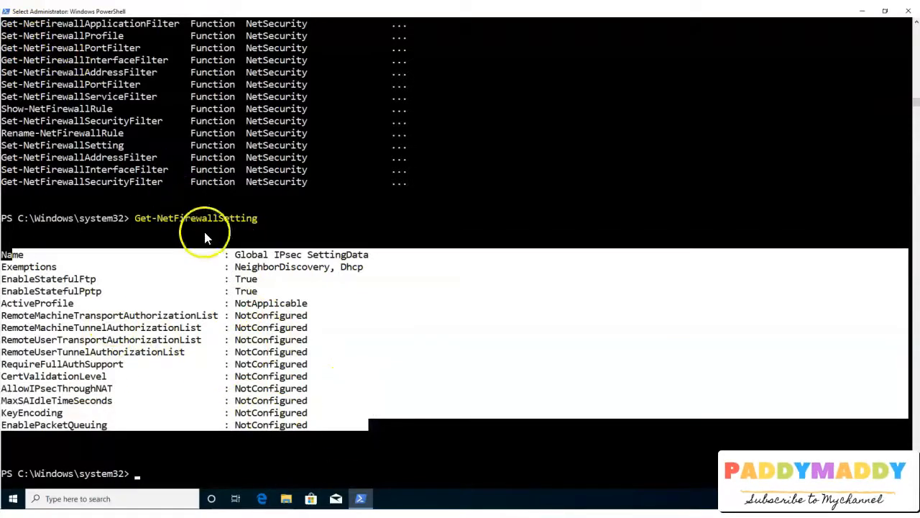
mouse_move(222, 255)
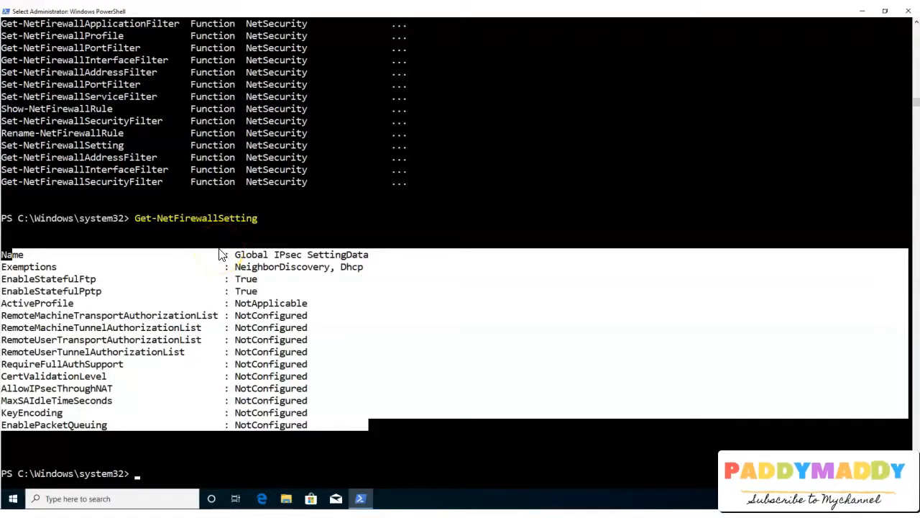
type("Get-NetFirewallSetting")
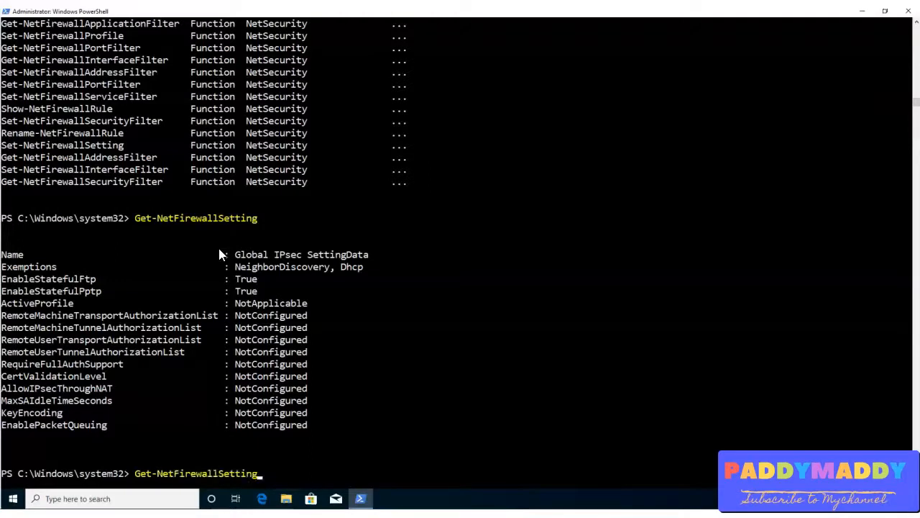
type("Get-Help *firewall*")
type("Get-Help *network*")
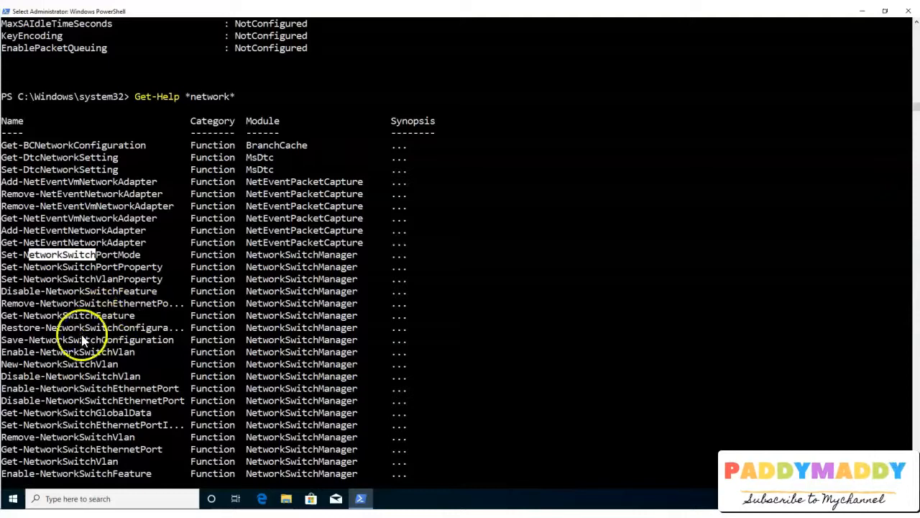
- Scroll the *network* results with their NetworkSwitch functions and start a get-help command
scroll("down", 3)
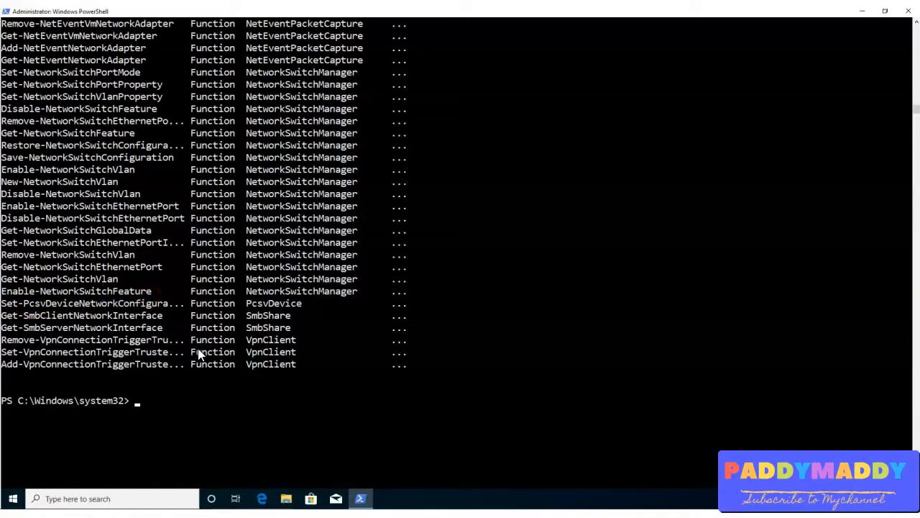
type("get")
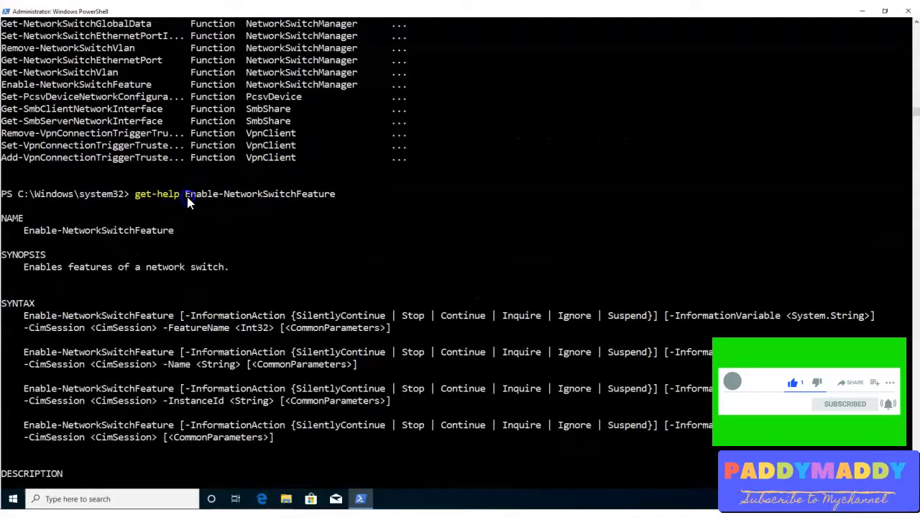
- Highlight the Enable-NetworkSwitchFeature synopsis and syntax, reading through its description and related links
left_click_drag(184, 193, 335, 193)
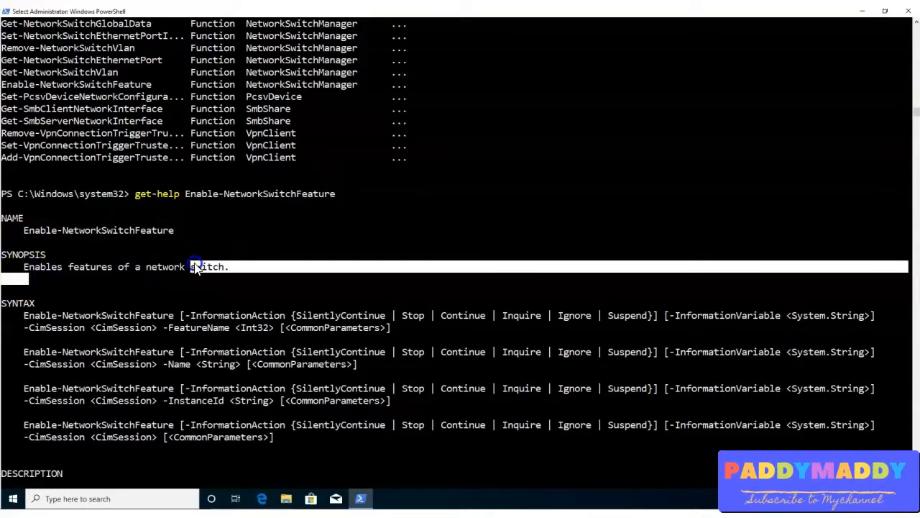
scroll("down", 3)
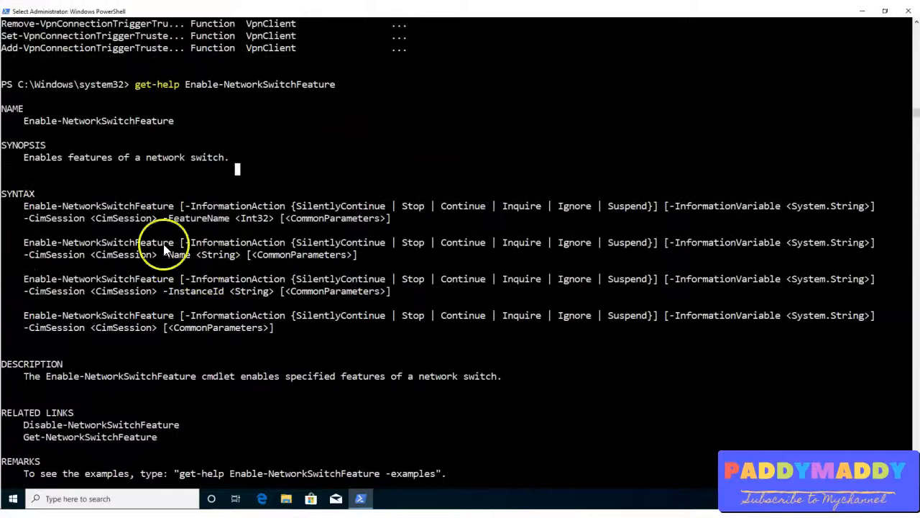
double_click(462, 206)
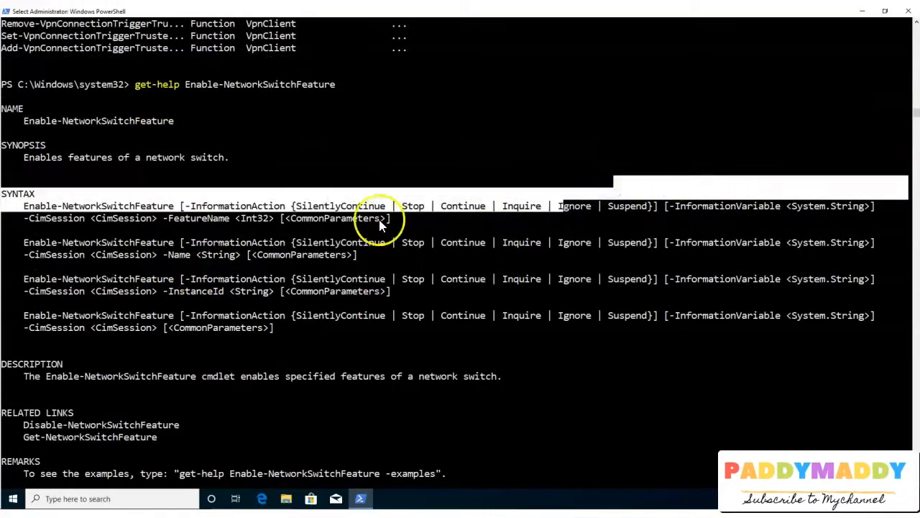
scroll("down", 3)
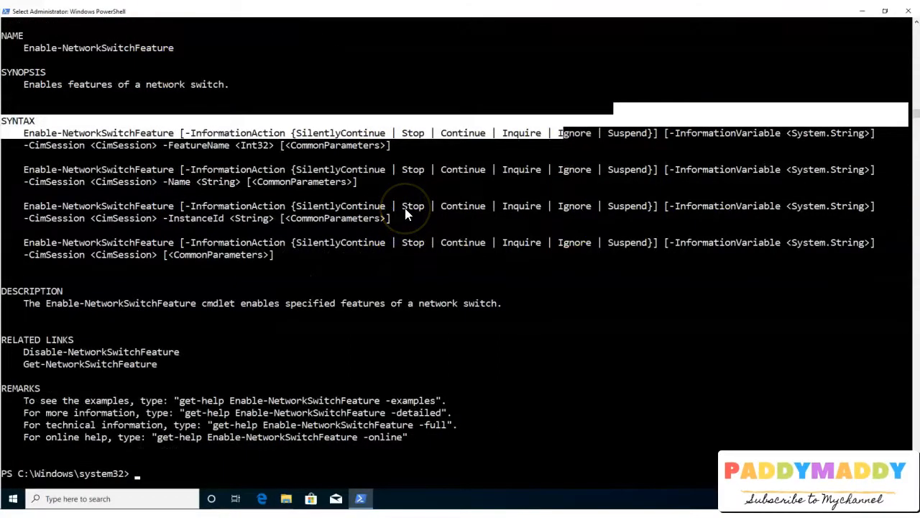
scroll("down", 3)
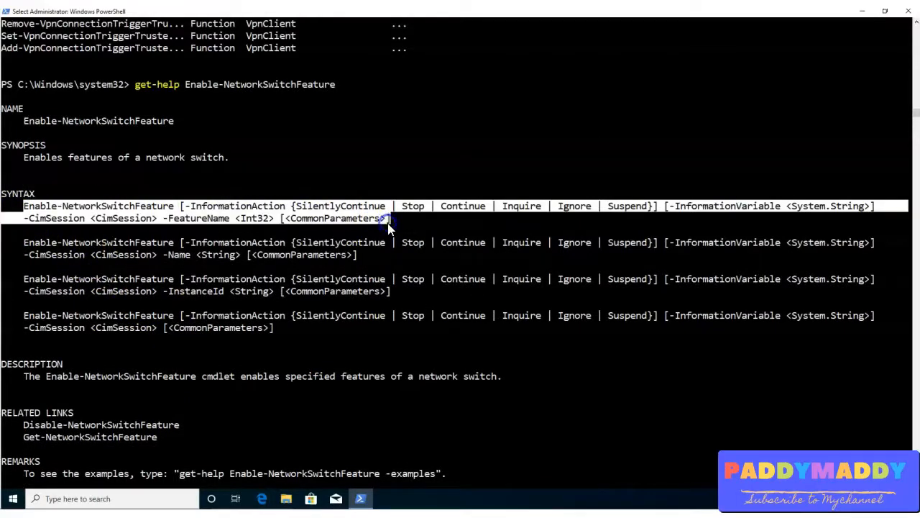
scroll("down", 3)
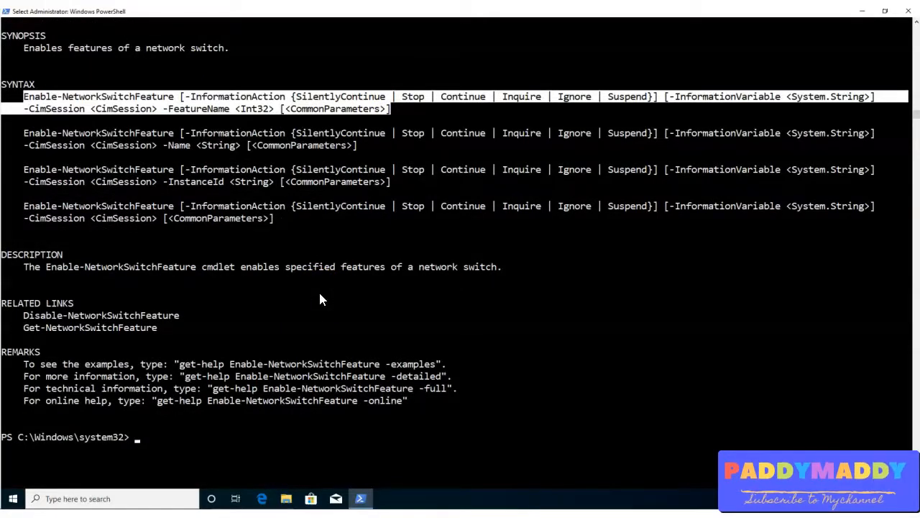
type("get-")
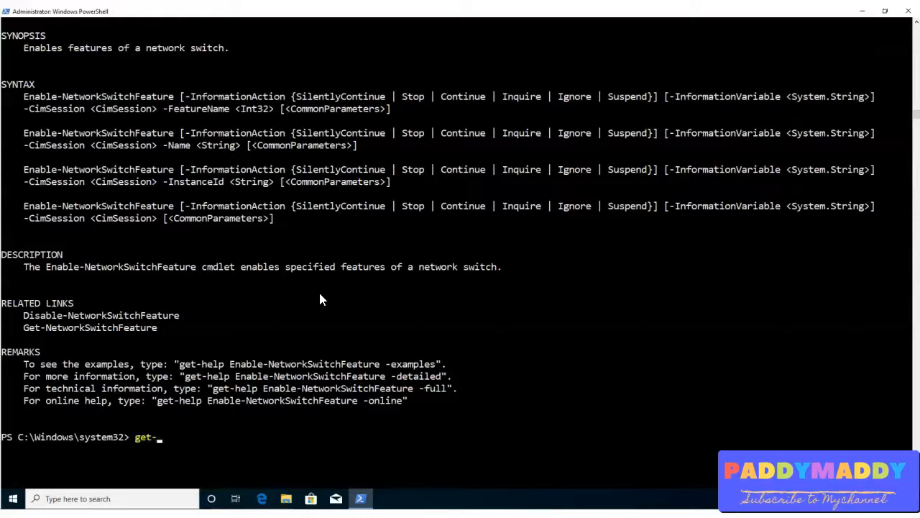
- Run get-help again to show the Help System overview with its examples and see-also topics
type("help")
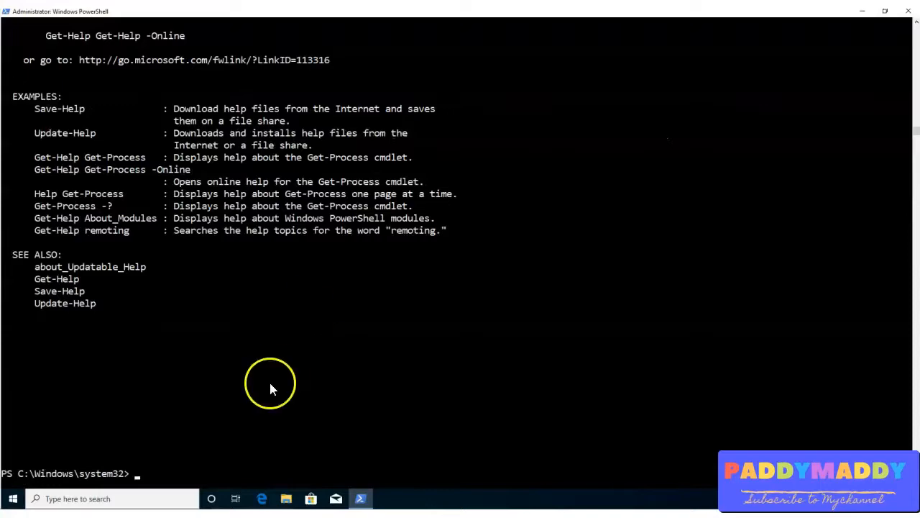
type("get-help")
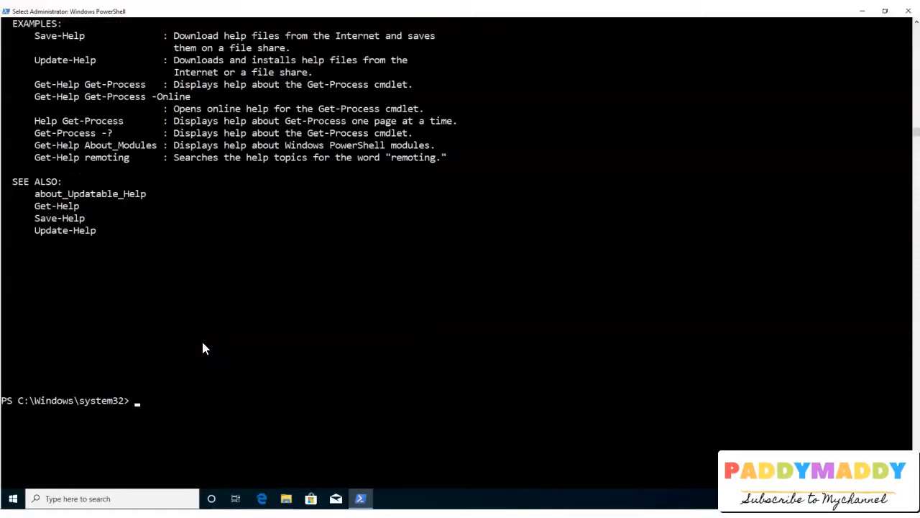
type("h")
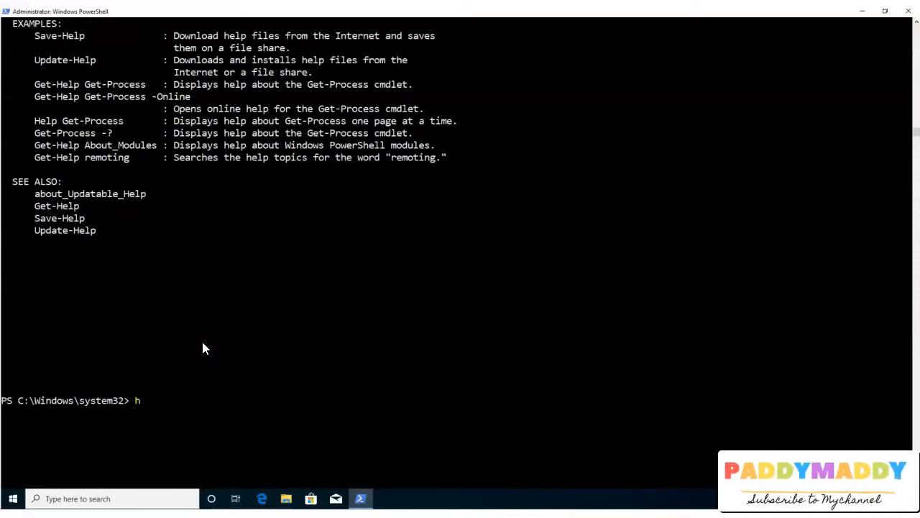
- Run help to page through the Windows PowerShell Help System overview, then start typing man
type("elp")
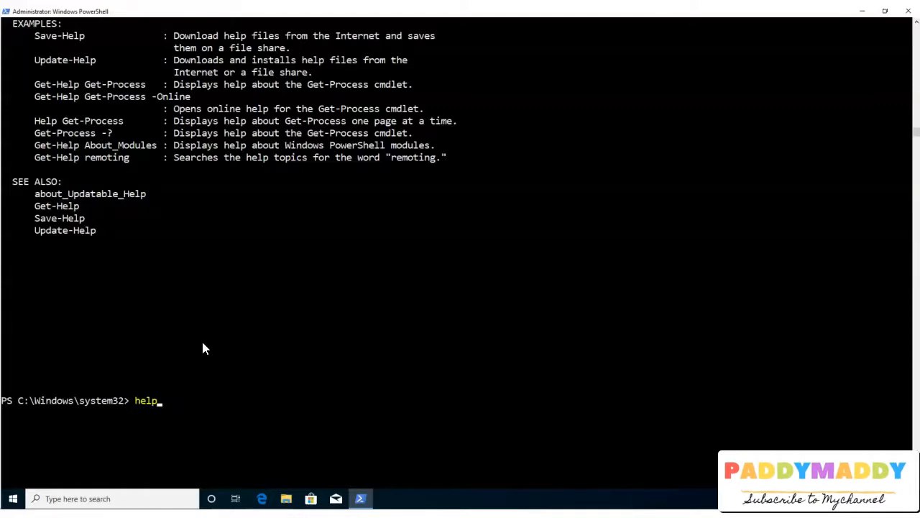
key("Enter")
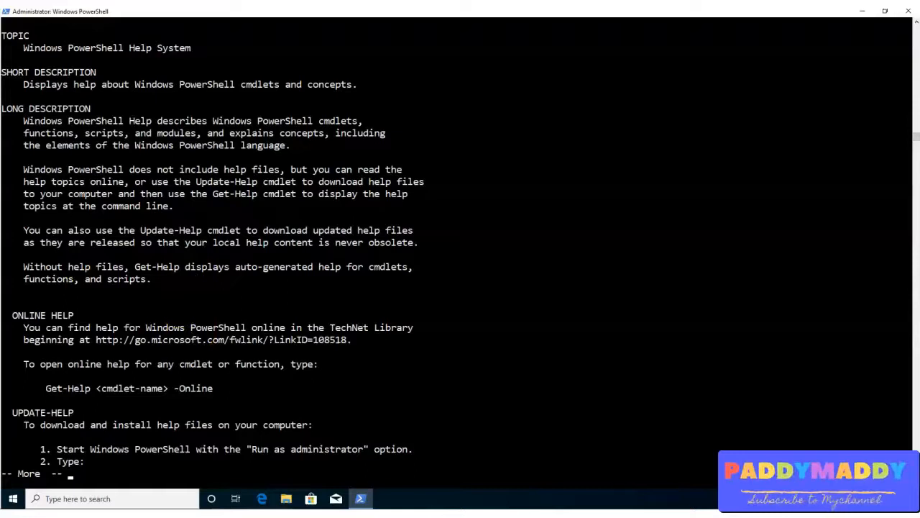
mouse_move(361, 394)
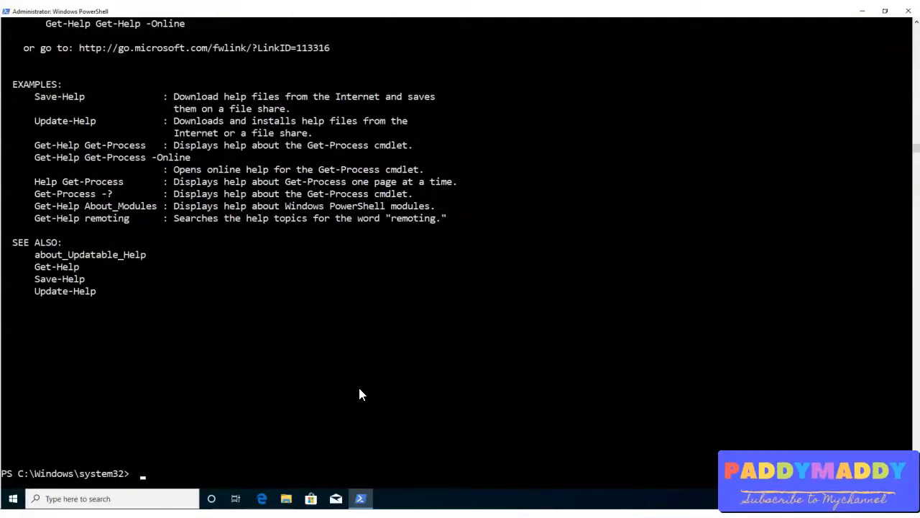
type("man")
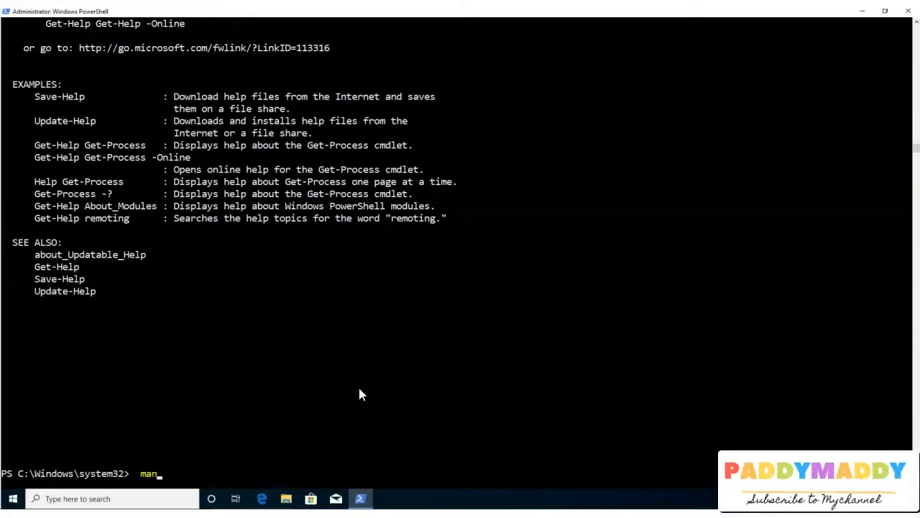
- Search commands matching *process* via man *process*, then enter help *process* for comparison
key("Enter")
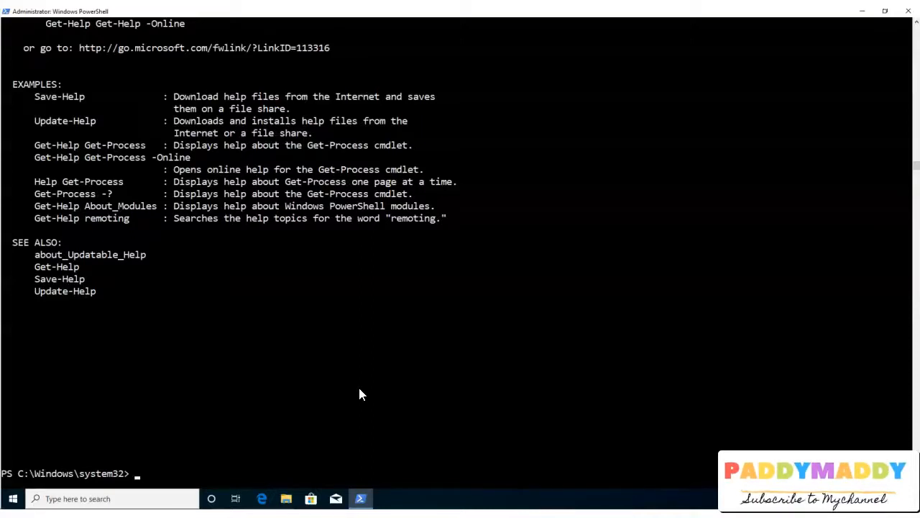
type("Get-Help *firewall*")
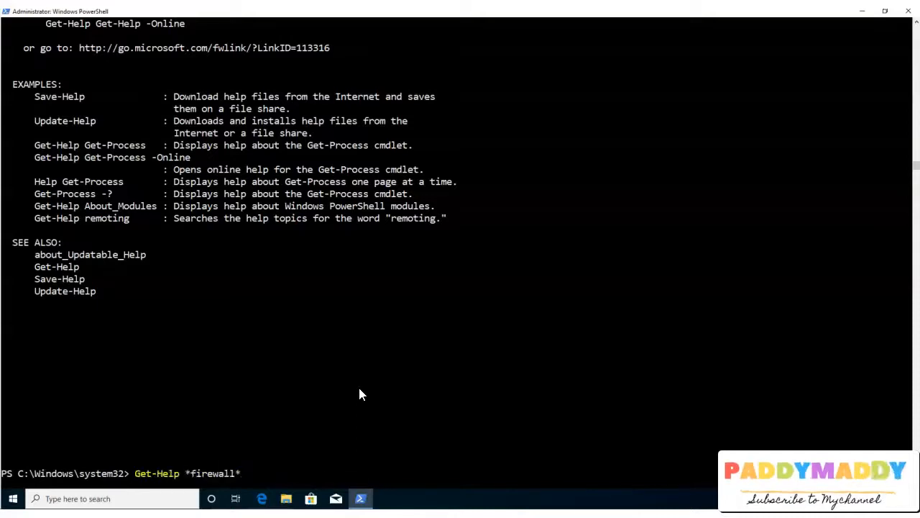
type("*process*")
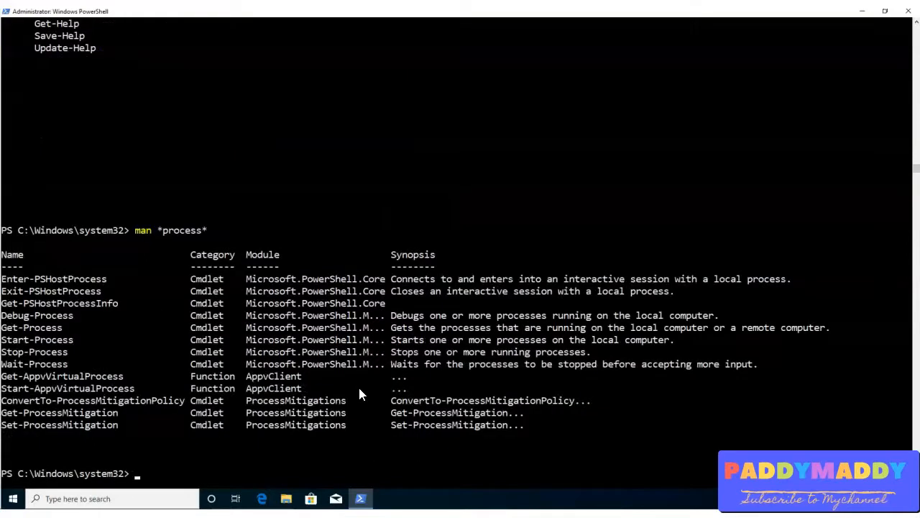
double_click(176, 230)
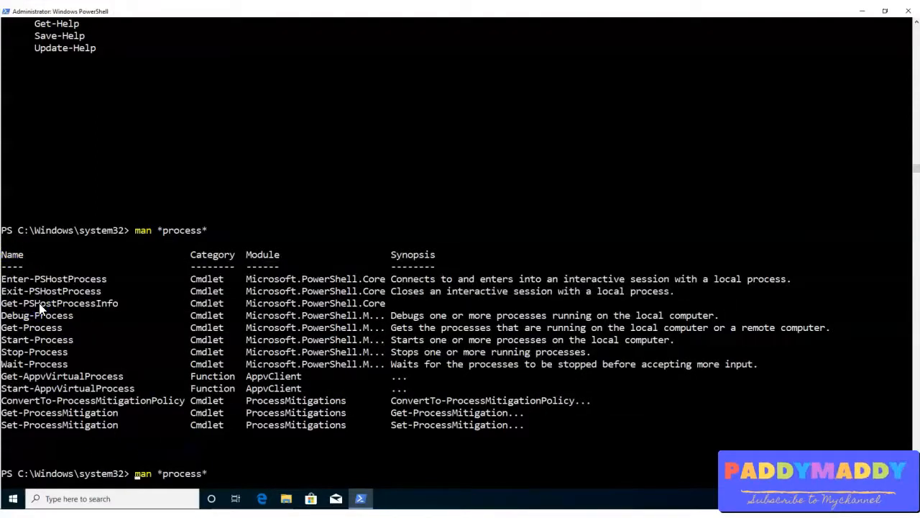
type("help *process*")
type("help *user*")
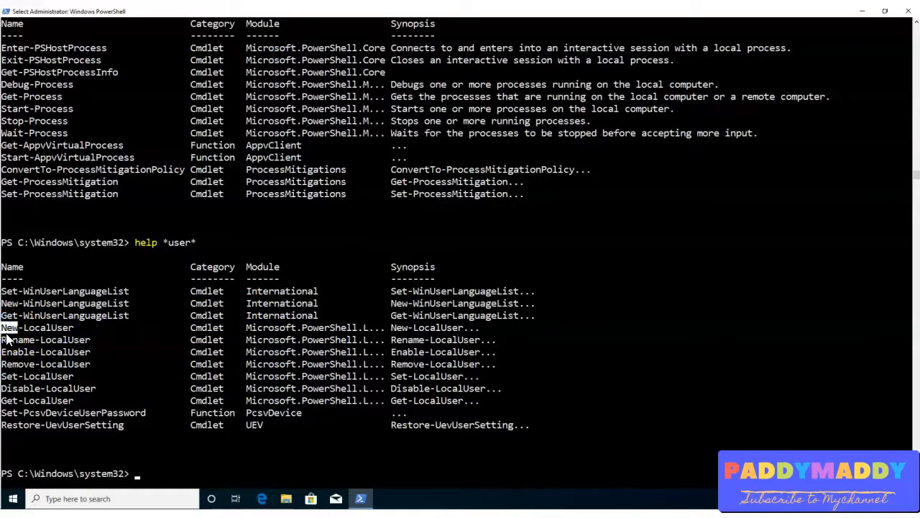
- Run help New-LocalUser to show its syntax, description, related links and remarks
left_click(72, 328)
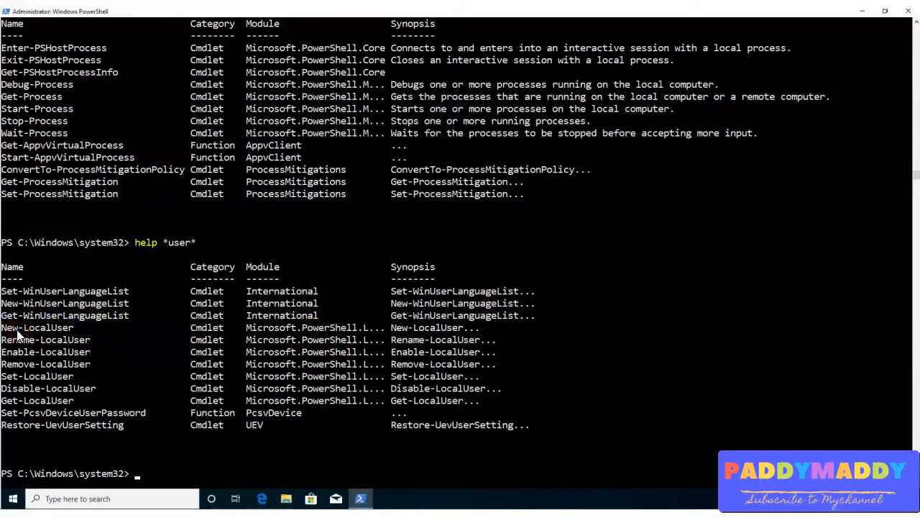
type("help New-LocalUser")
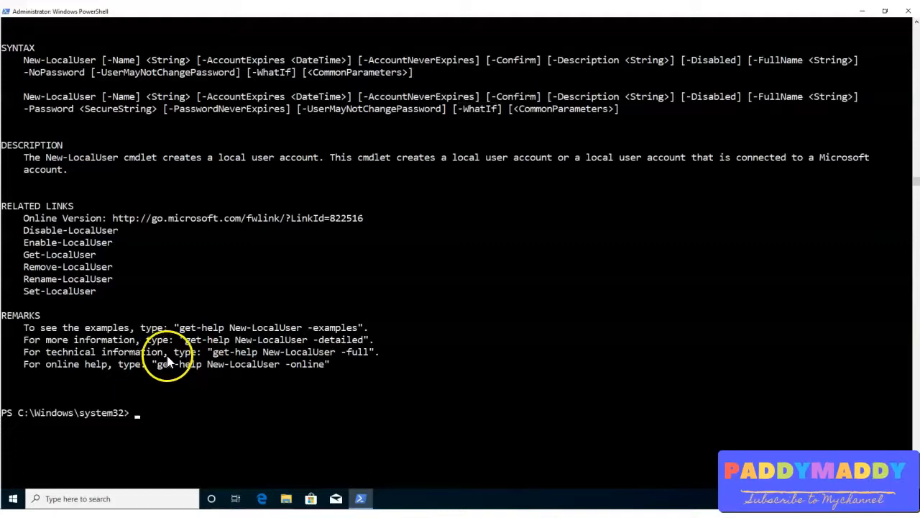
mouse_move(118, 55)
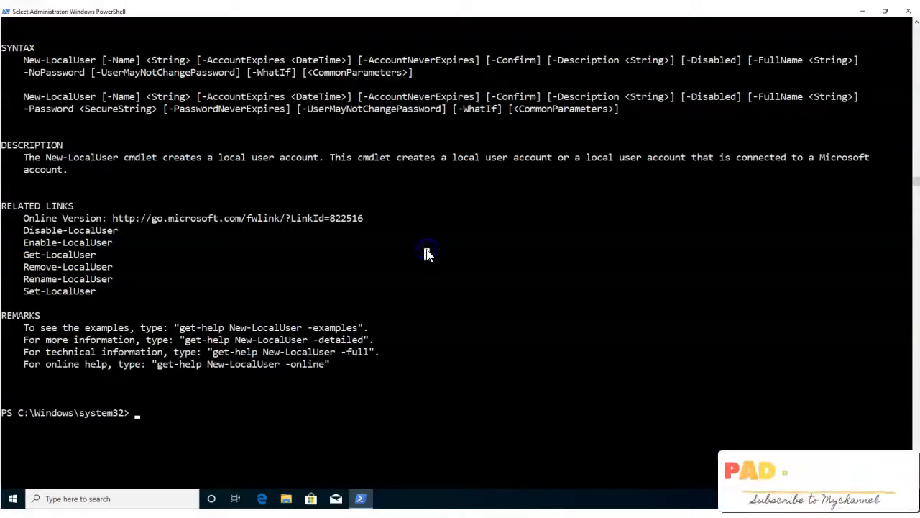
- Search help *verb* after a mistyped hep attempt, and select Get-Verb from the results
type("hep")
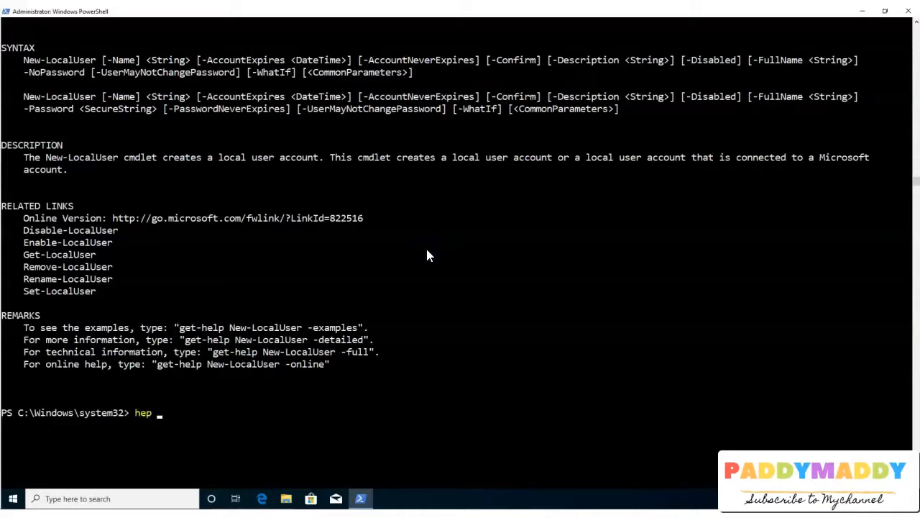
type("\" \"")
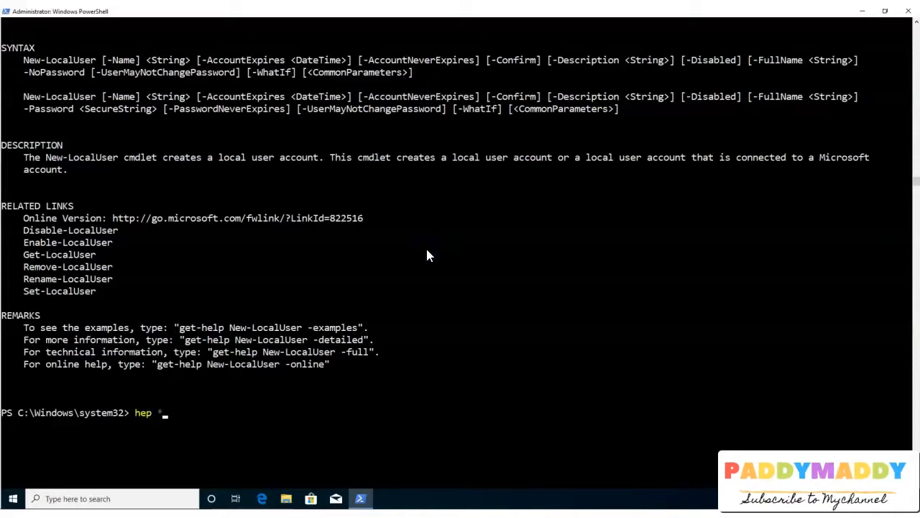
type("verb*")
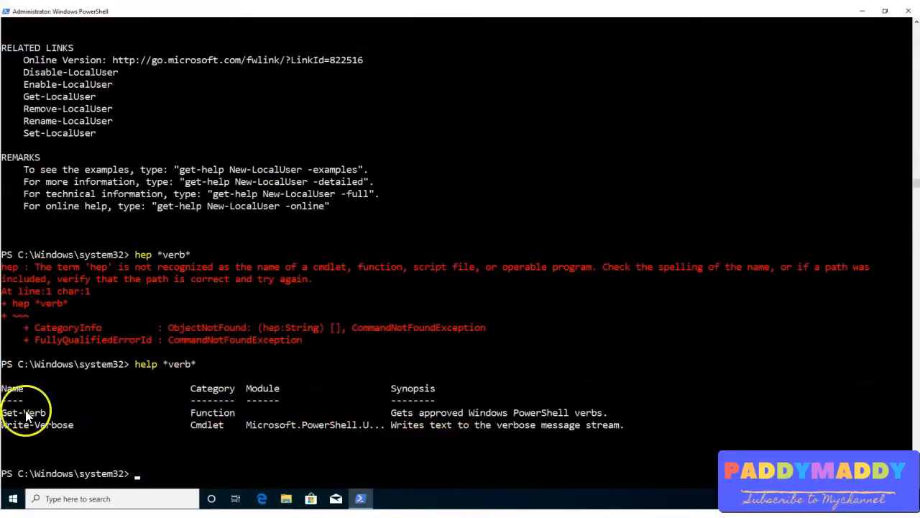
double_click(23, 411)
type("Get-Verb")
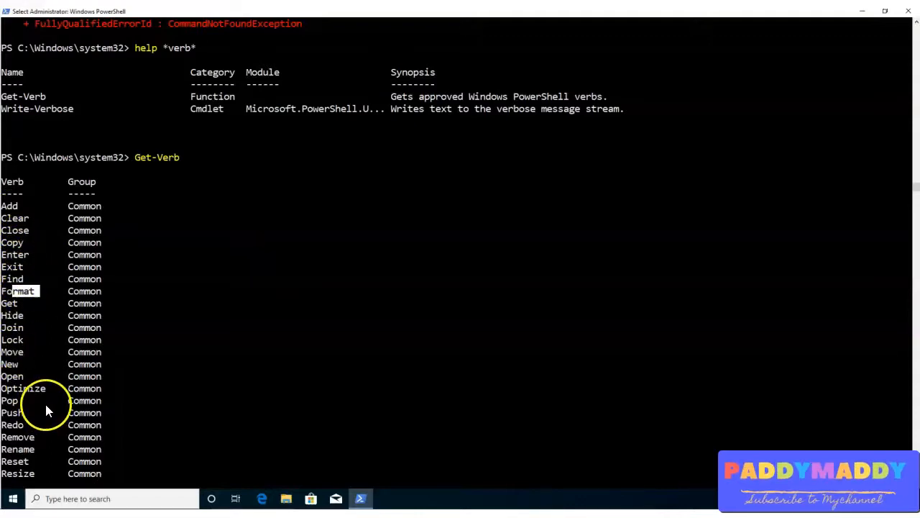
- Scroll through Get-Verb's list of Data, Lifecycle and Diagnostic verbs like Backup, Approve and Debug
scroll("down", 3)
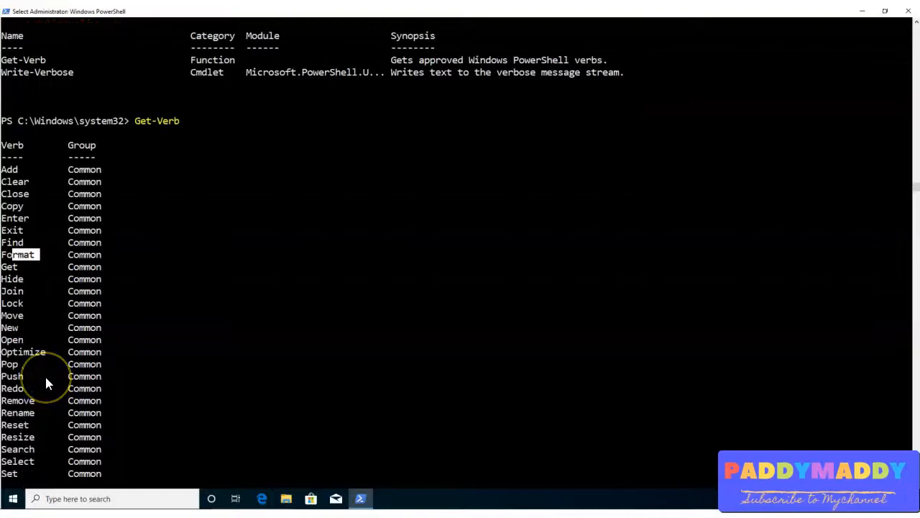
scroll("down", 3)
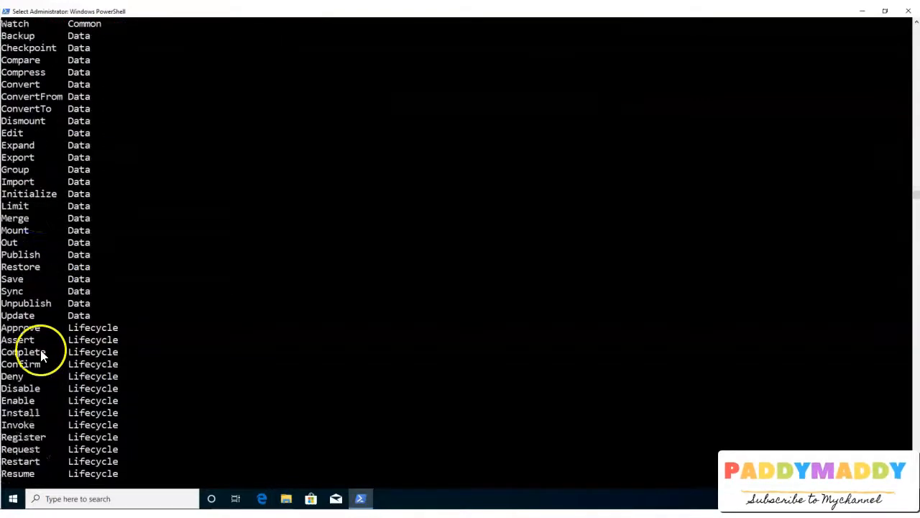
scroll("down", 3)
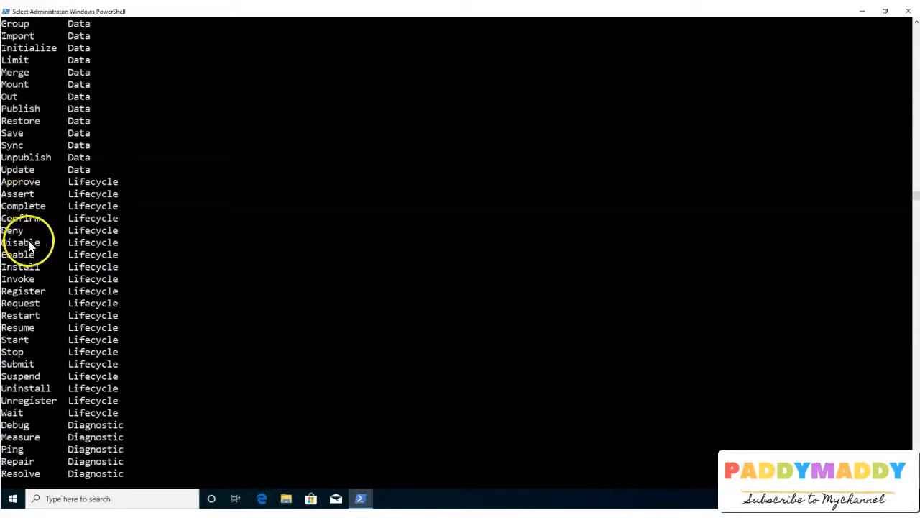
scroll("down", 3)
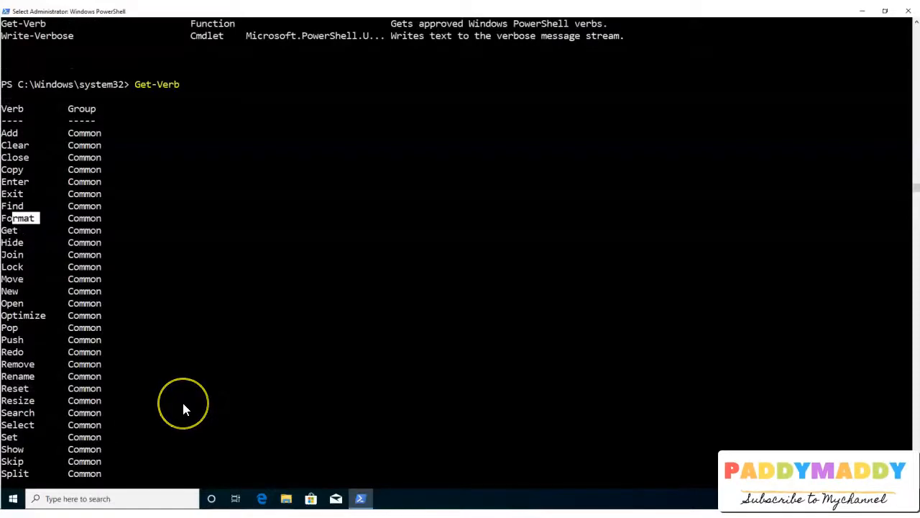
mouse_move(113, 194)
type("help New-LocalUser")
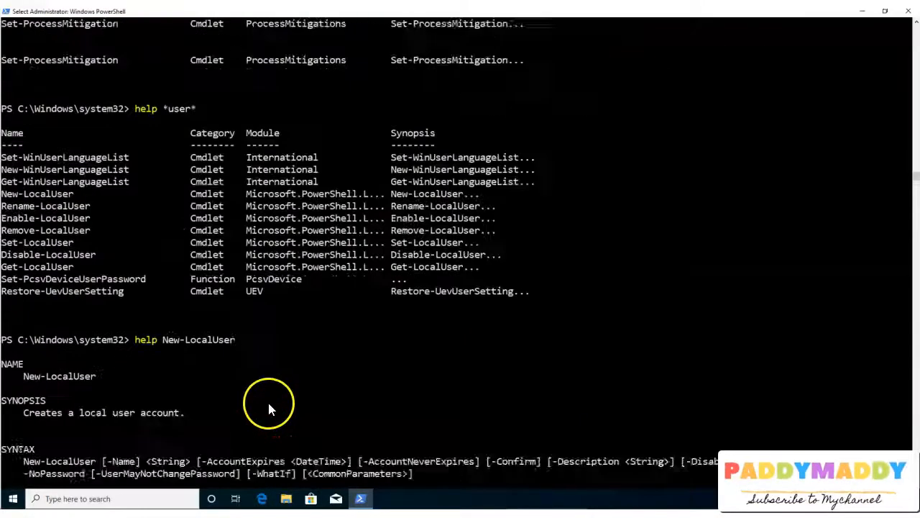
type("man *process*")
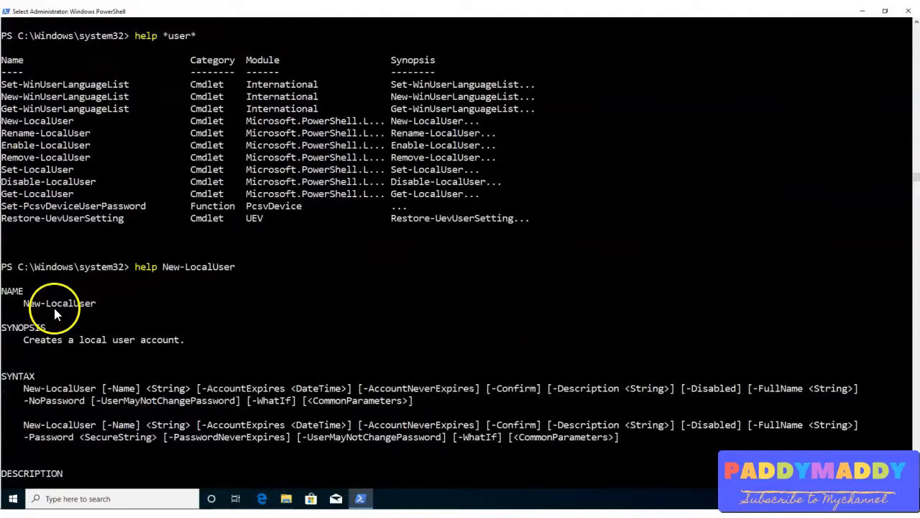
scroll("down", 3)
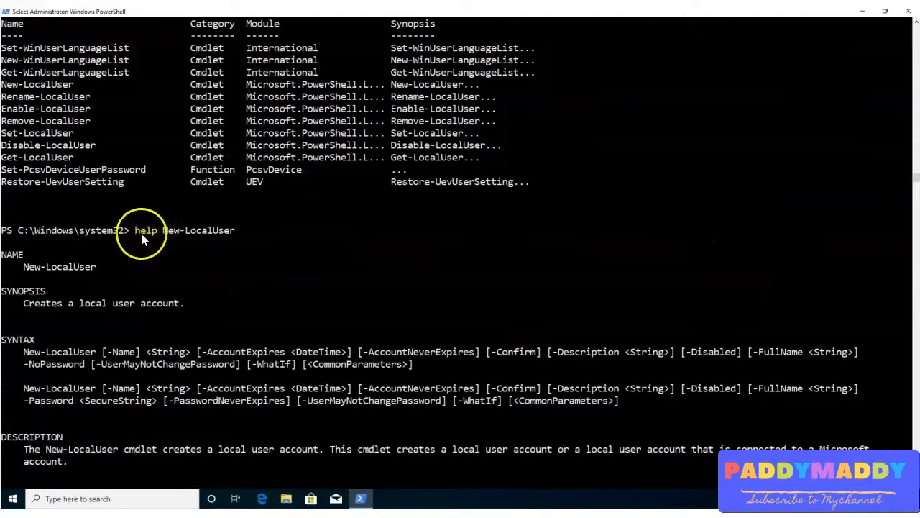